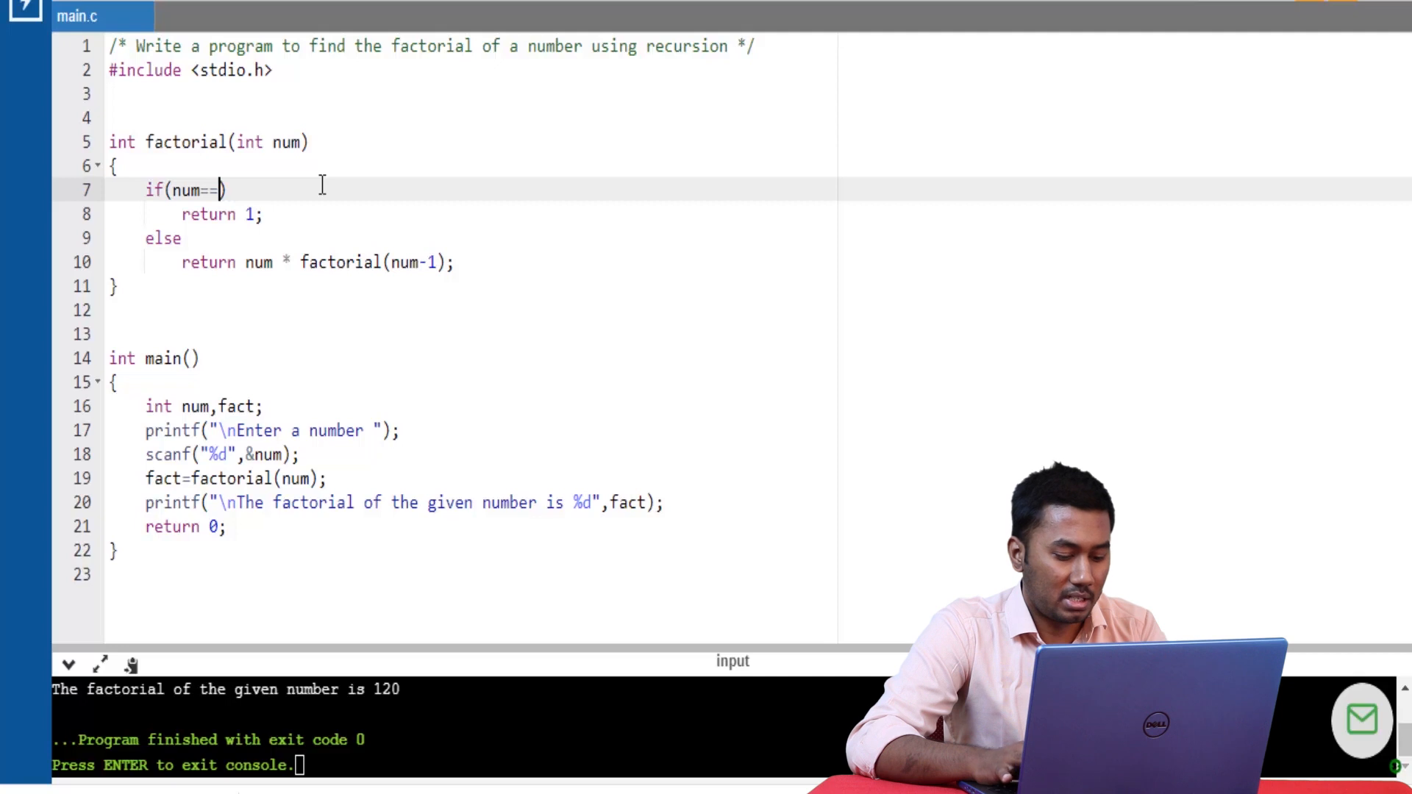
text(1)
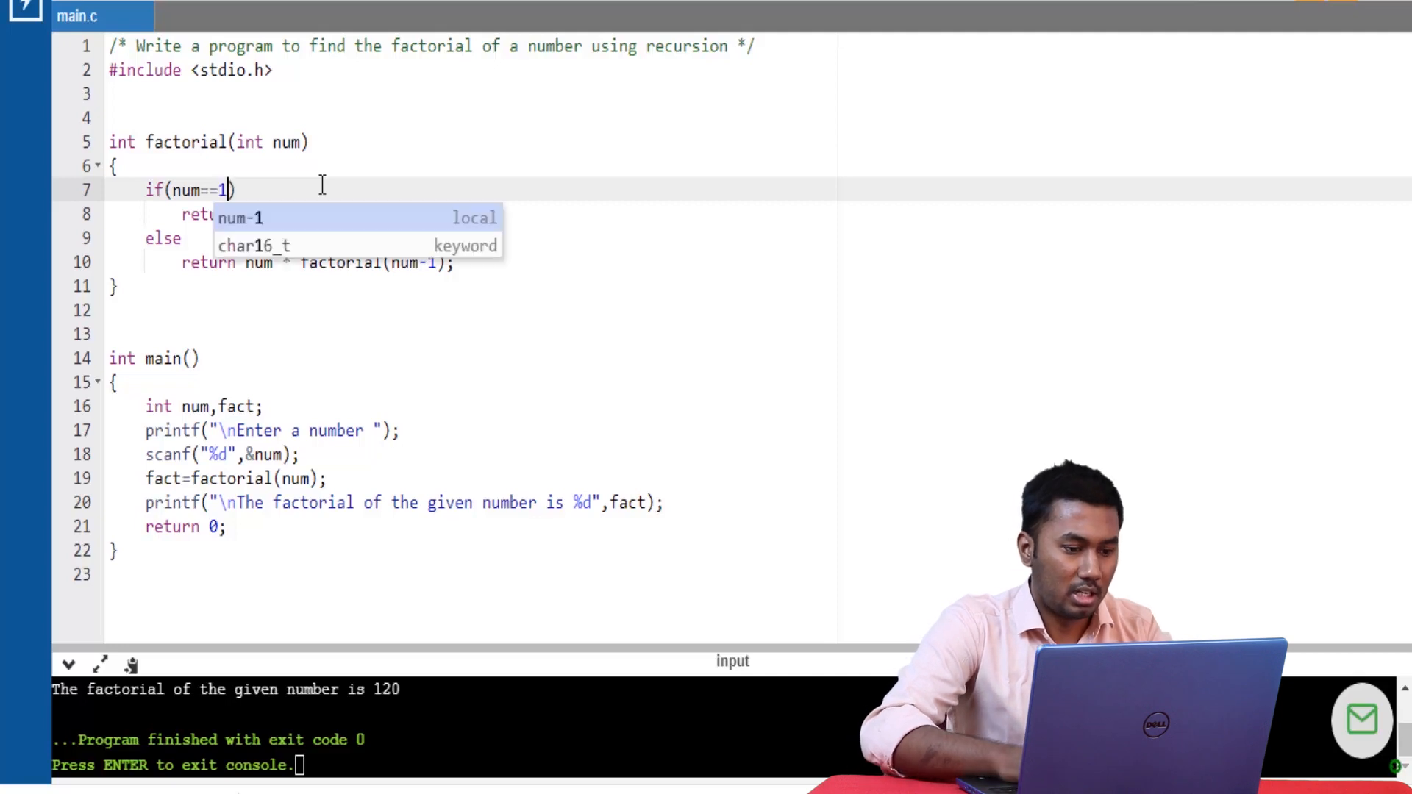
text(0)
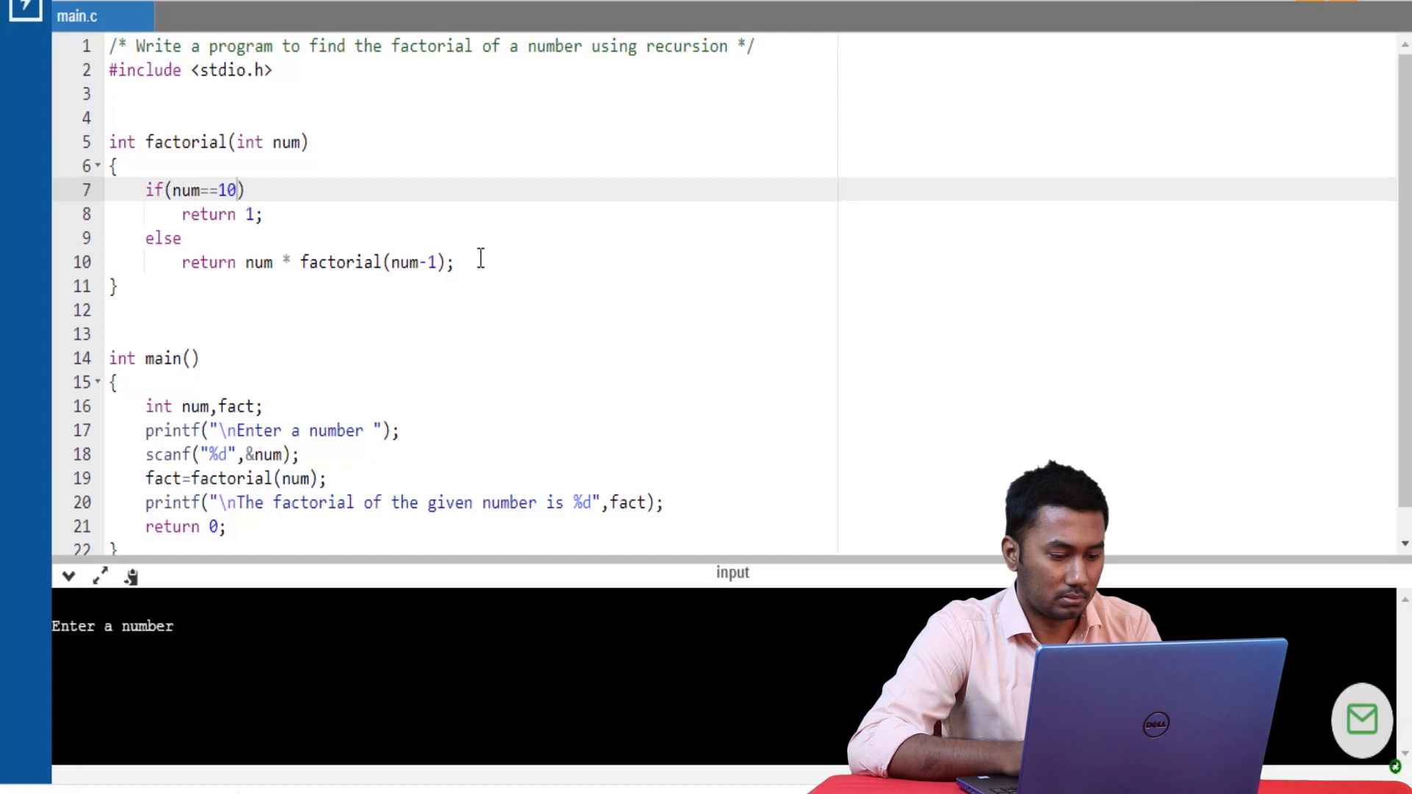
text(5)
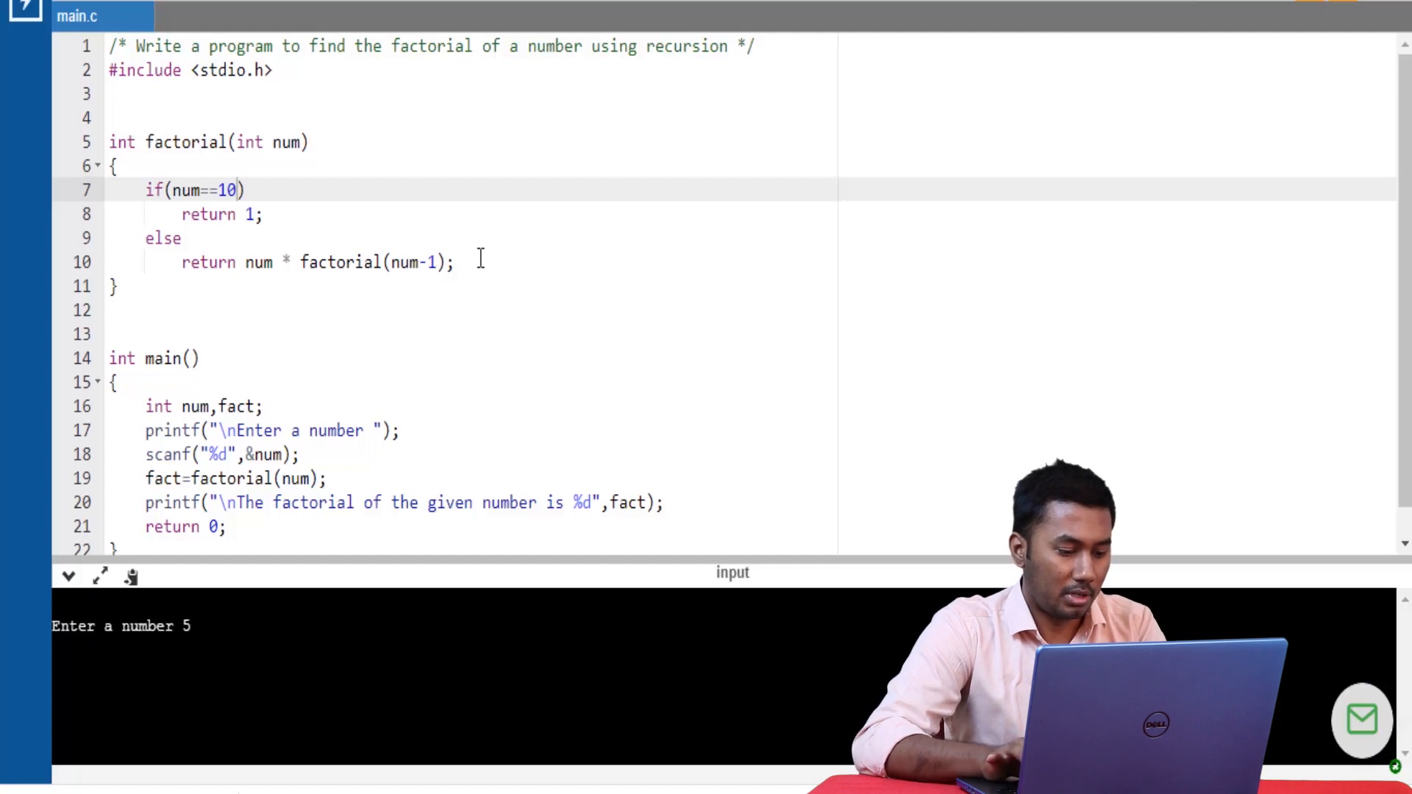